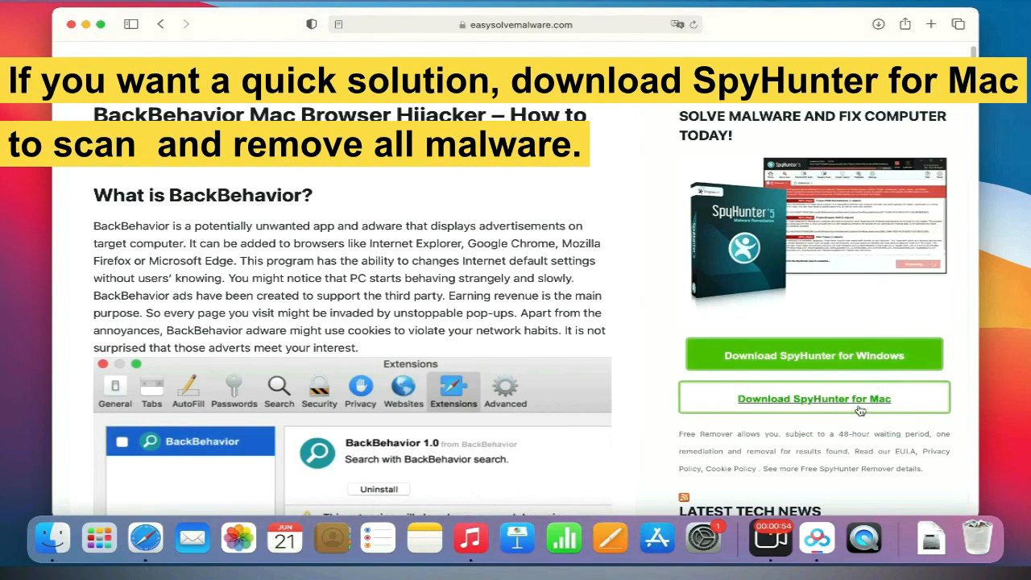
- Download SpyHunter for Mac from the removal guide page
scroll("down", 3)
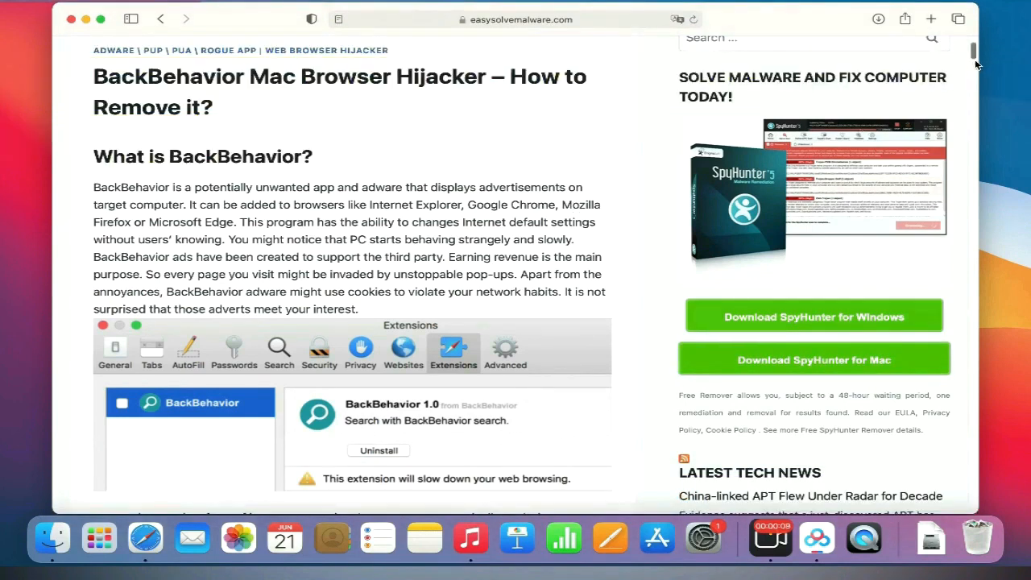
scroll("down", 3)
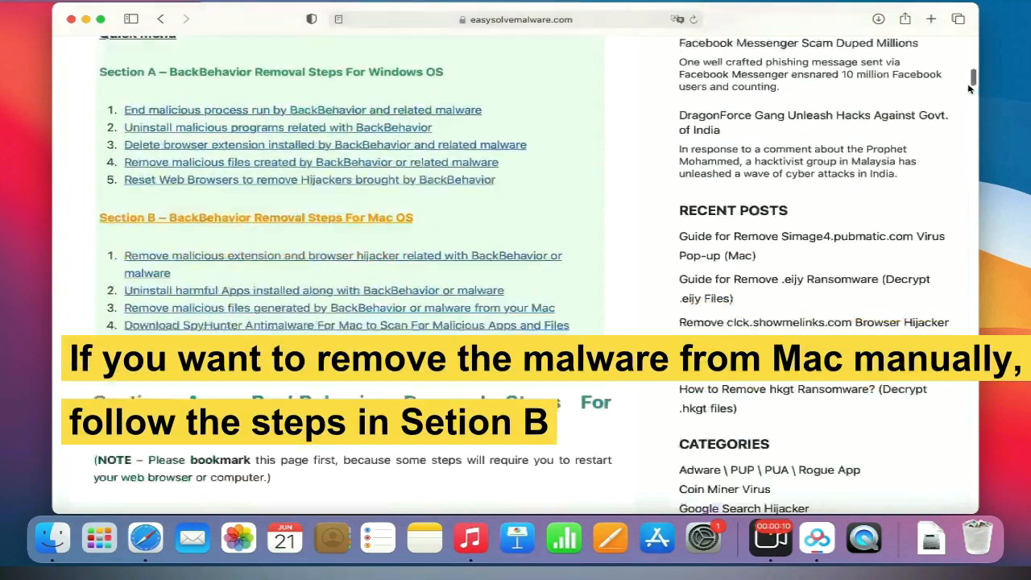
scroll("down", 3)
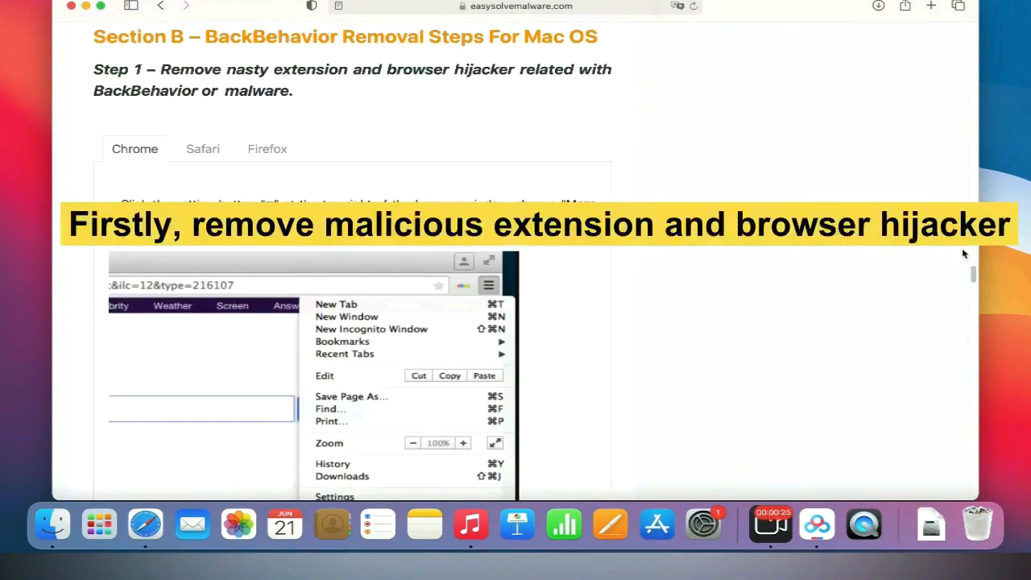
left_click(268, 148)
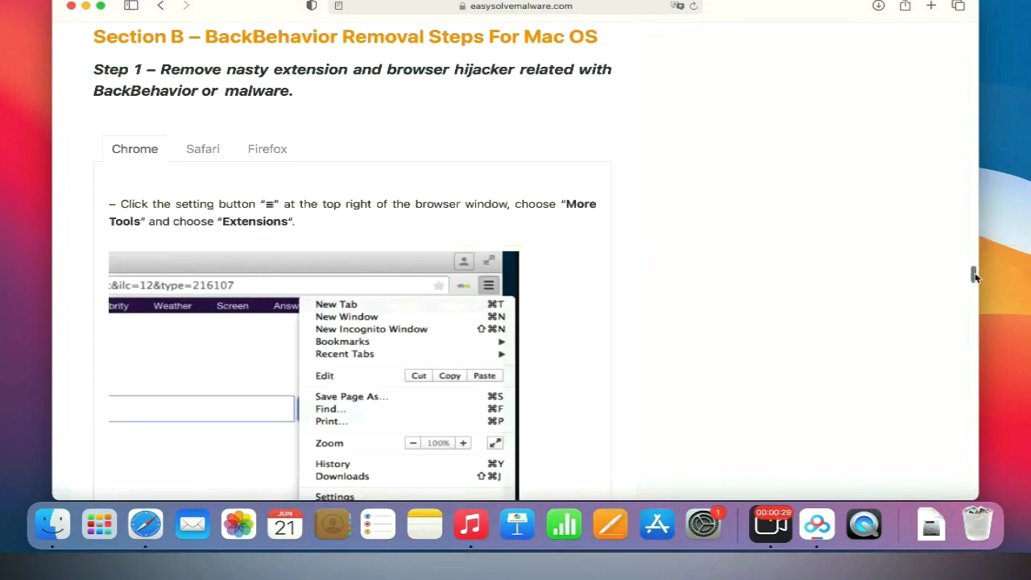
- Launch the downloaded SpyHunter installer from the Downloads list
scroll("down", 3)
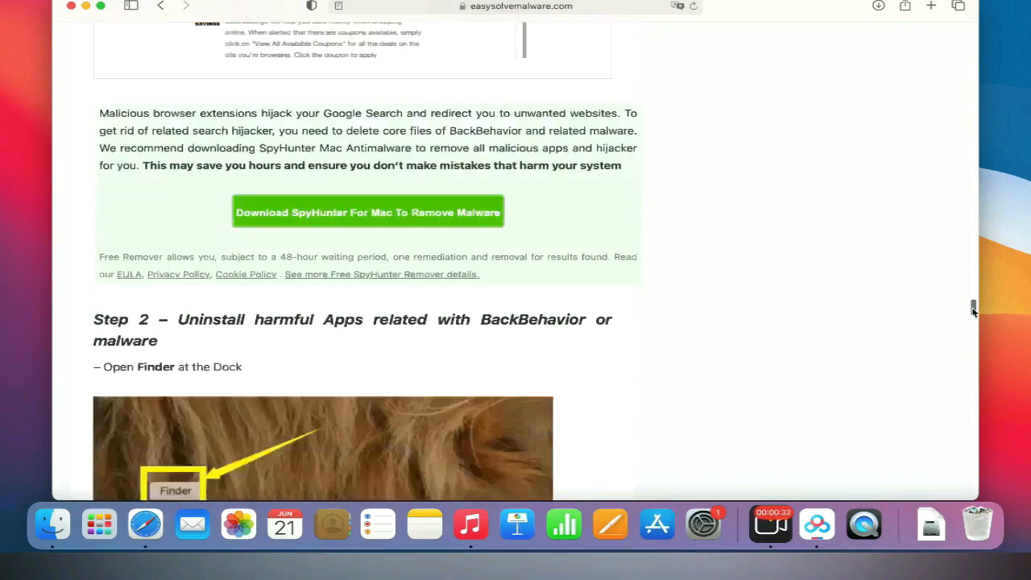
scroll("down", 3)
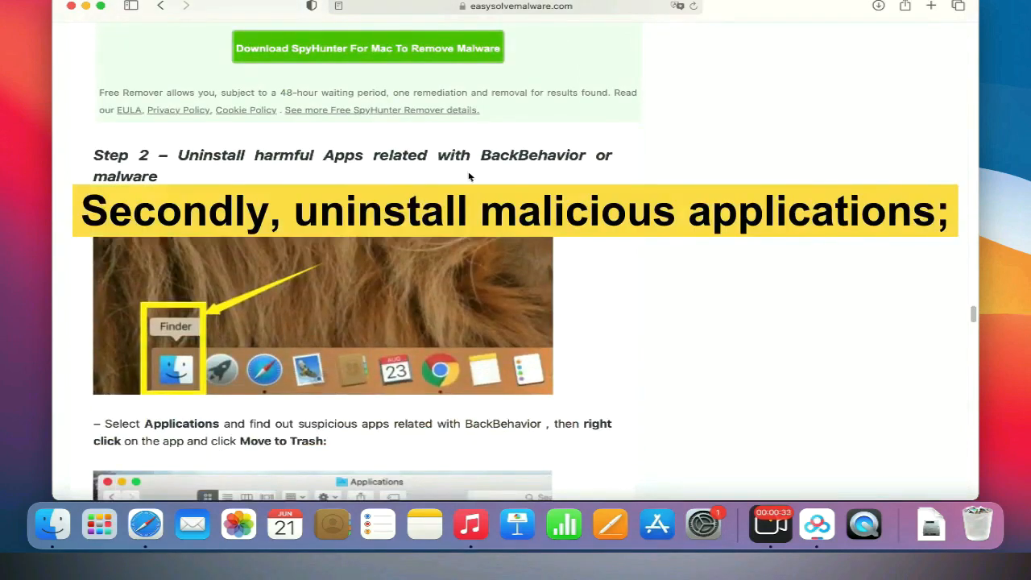
scroll("down", 3)
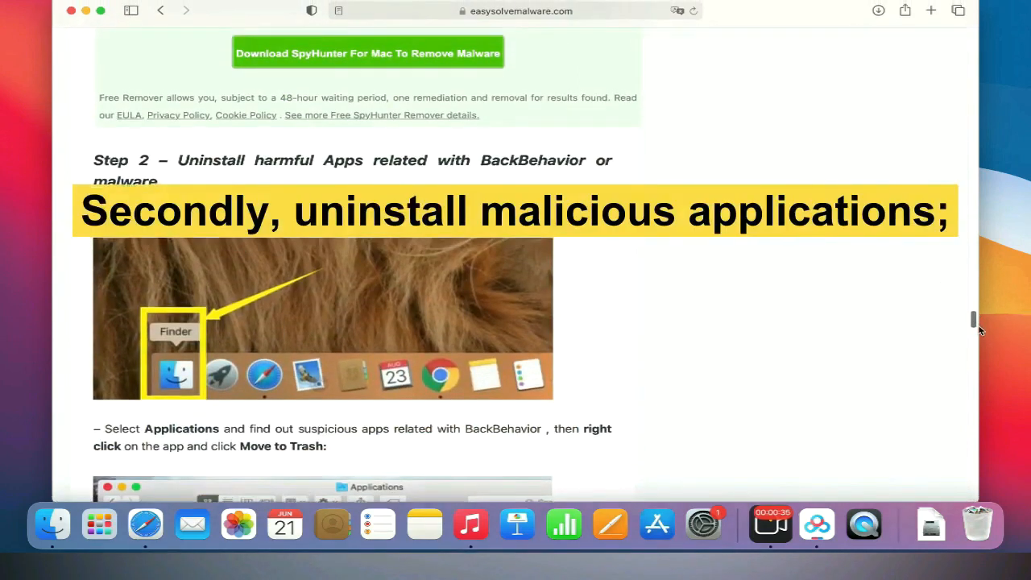
scroll("down", 3)
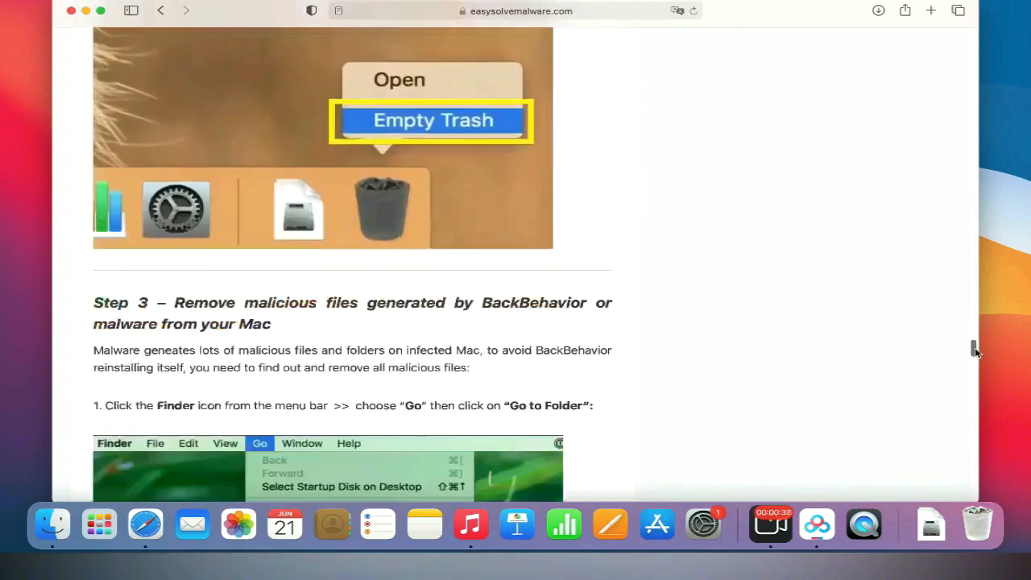
scroll("down", 3)
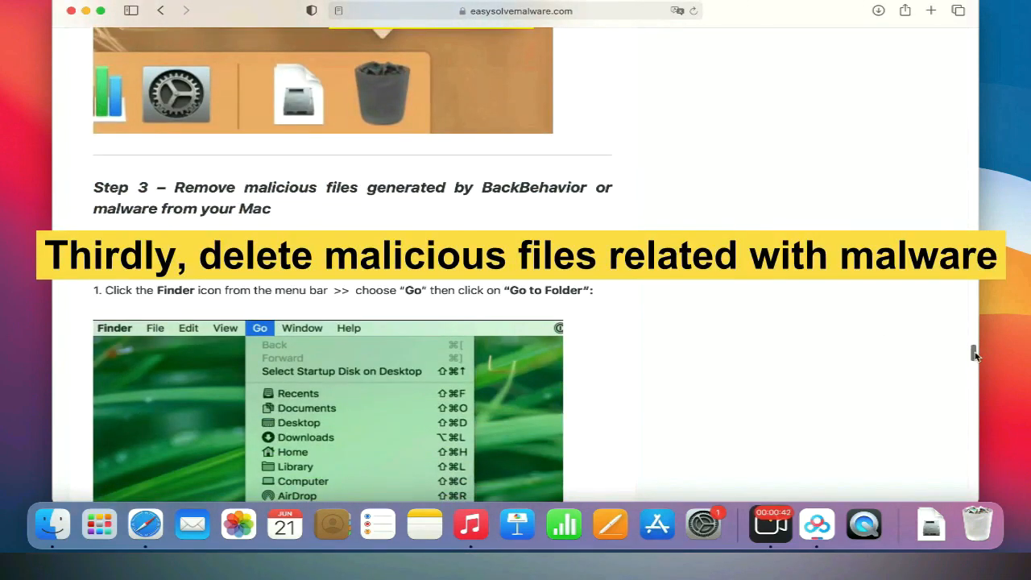
scroll("down", 3)
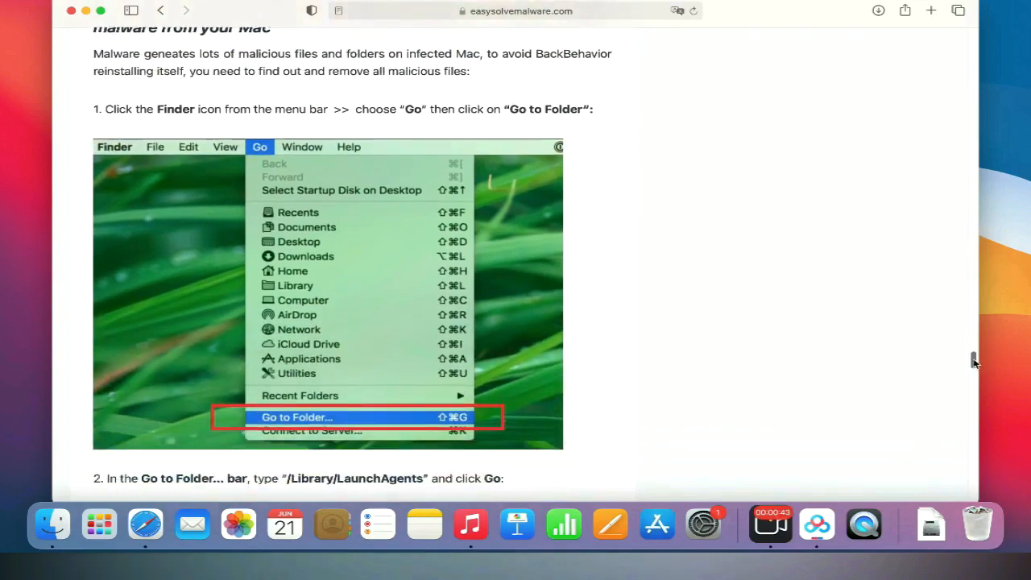
scroll("down", 3)
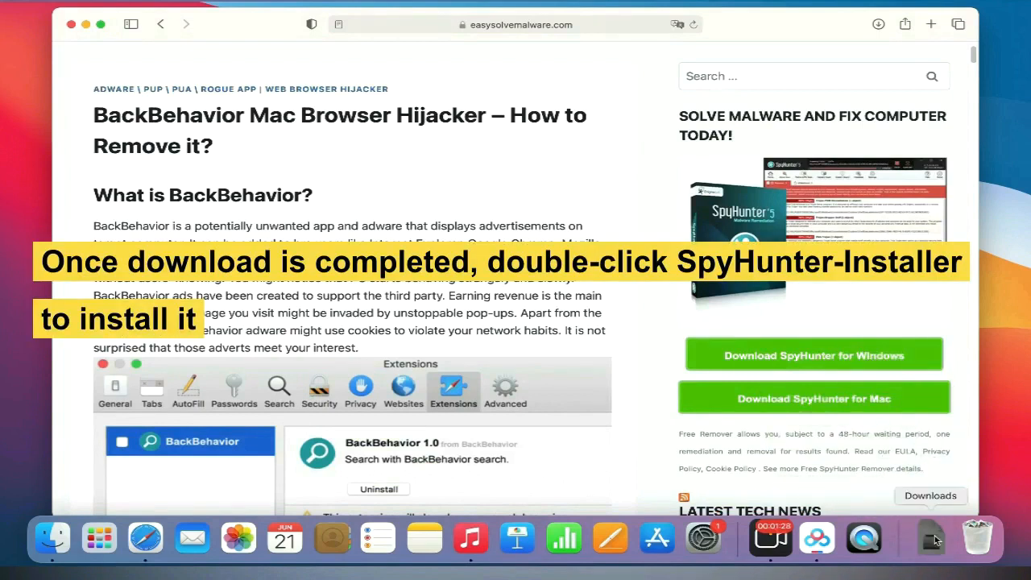
double_click(931, 535)
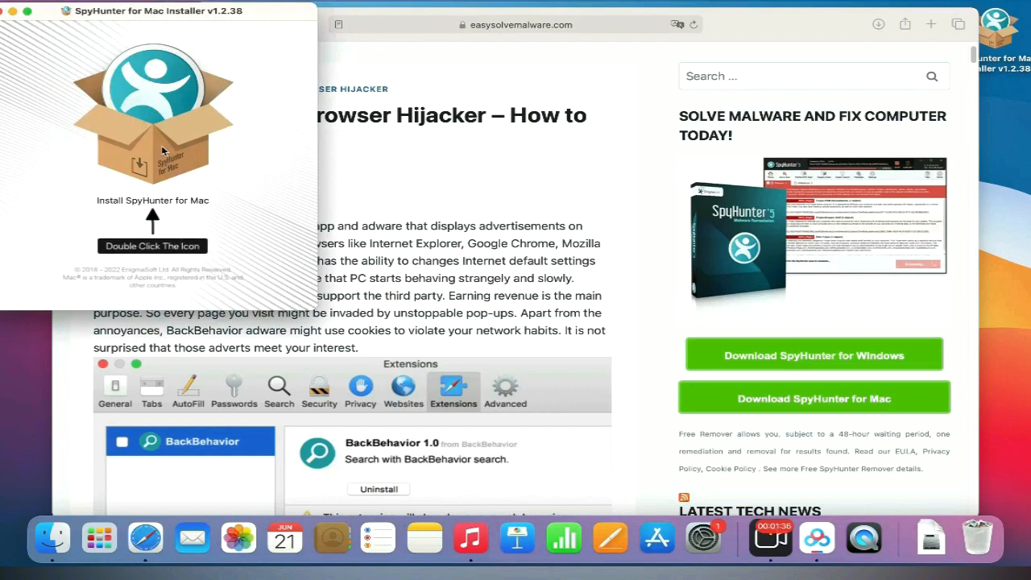
- Install SpyHunter for Mac in English with the EULA and privacy terms accepted
double_click(151, 113)
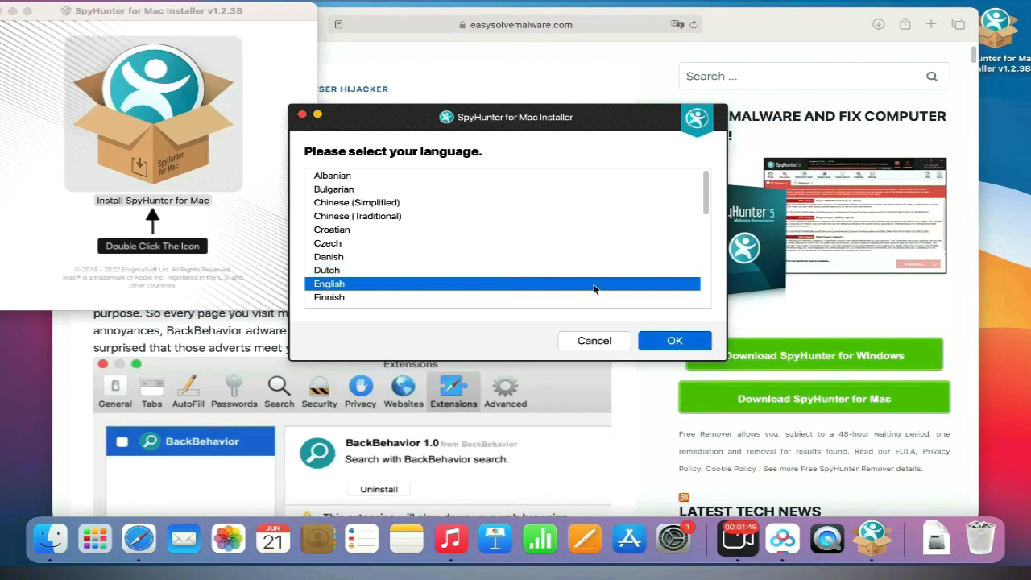
left_click(673, 340)
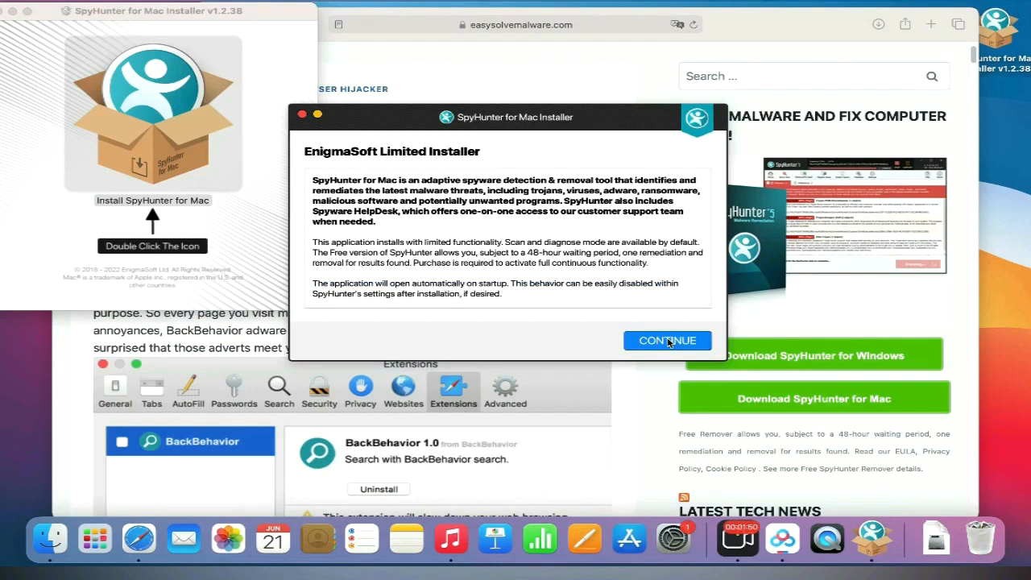
left_click(667, 339)
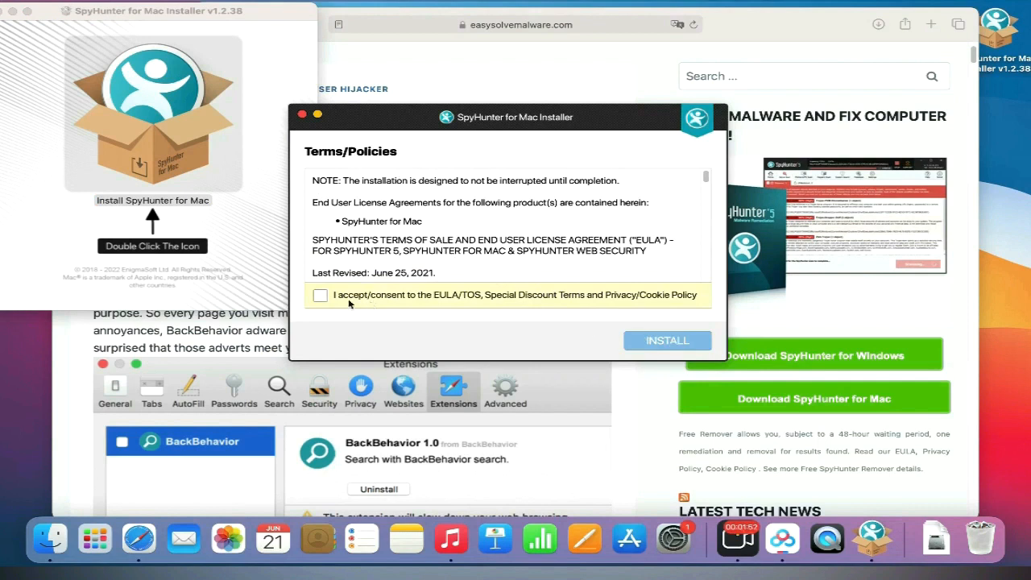
left_click(321, 294)
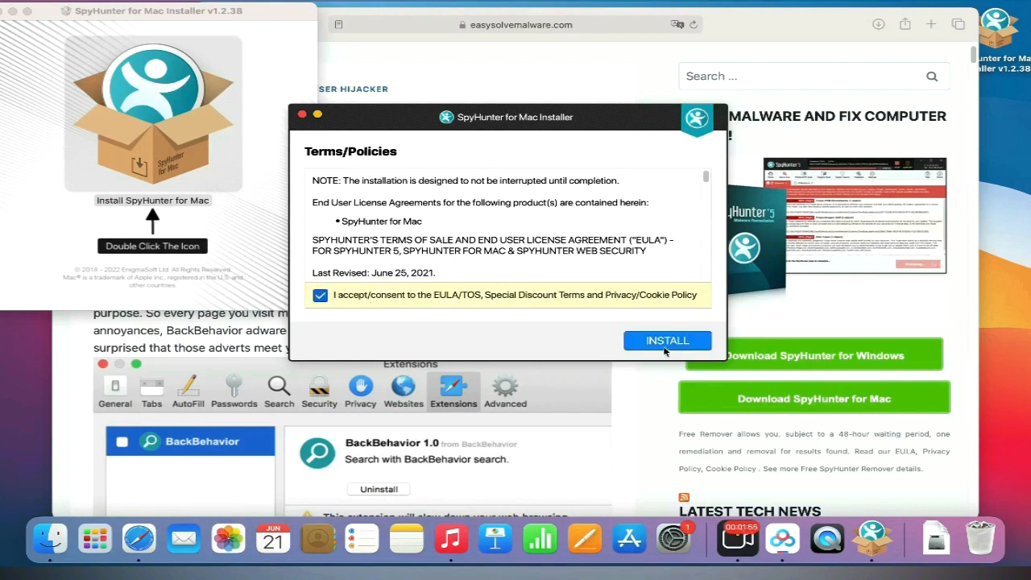
left_click(667, 340)
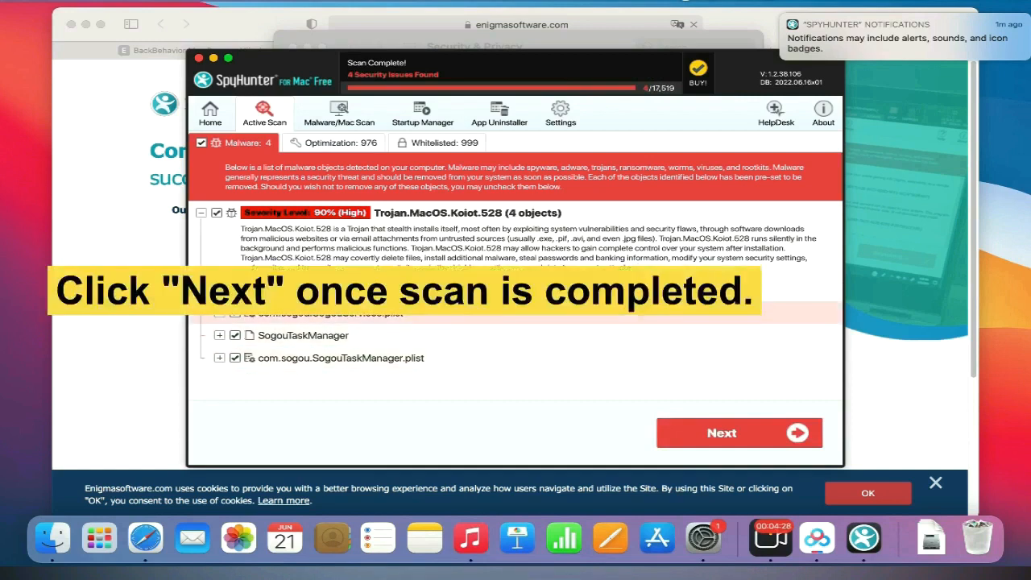
- Continue past the completed scan results listing 4 security issues
left_click(722, 432)
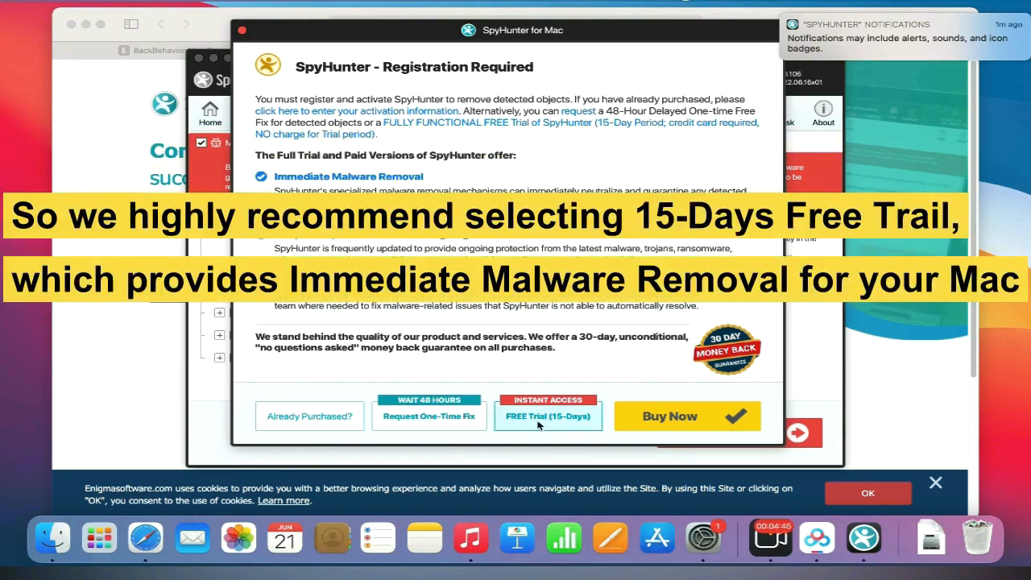
- Choose the FREE Trial (15-Days) registration option
left_click(548, 416)
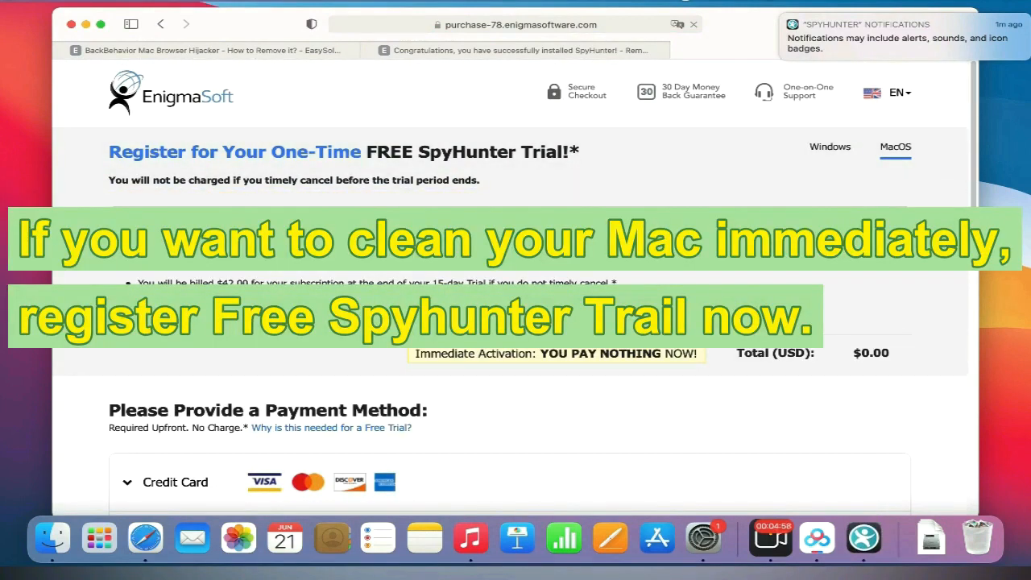
mouse_move(725, 356)
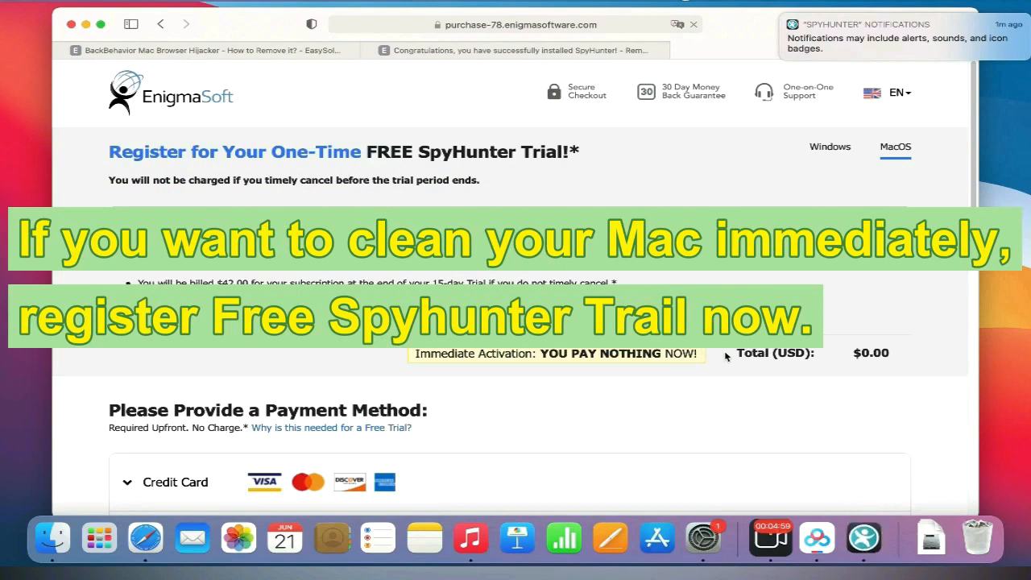